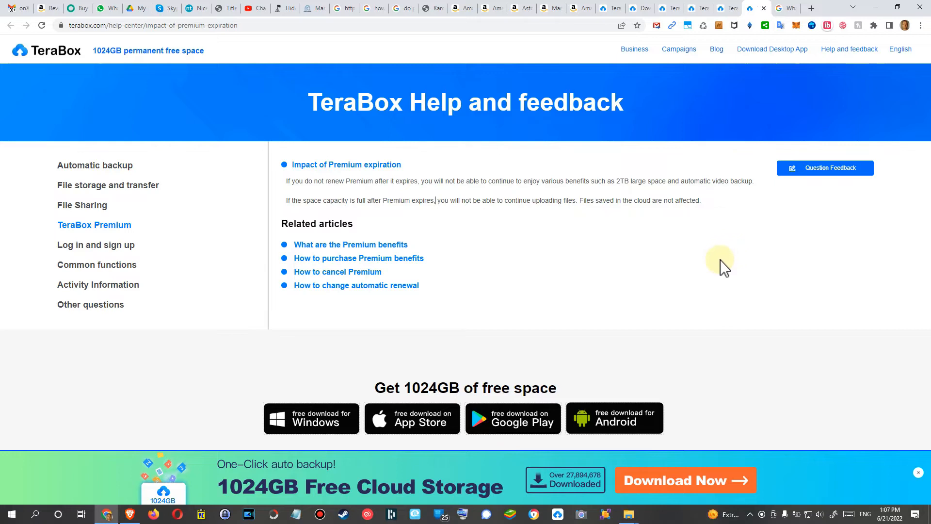
mouse_move(707, 260)
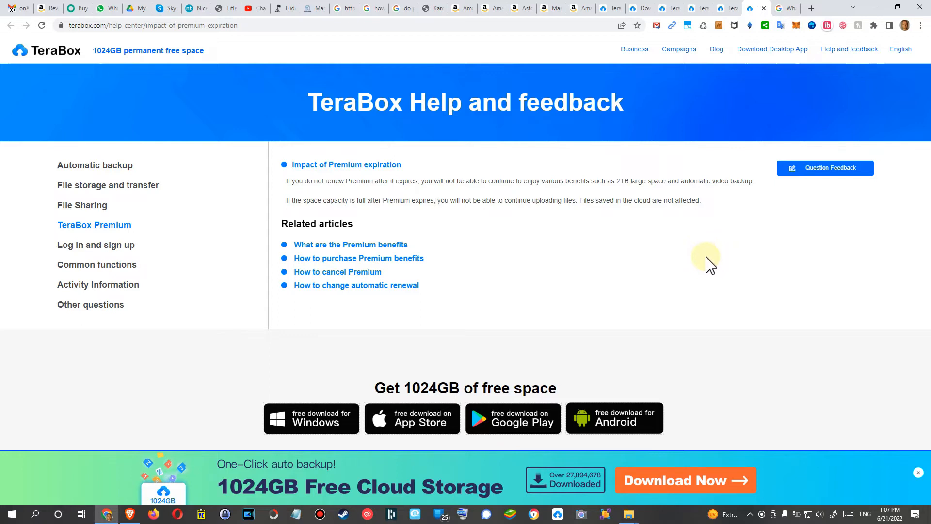
mouse_move(743, 295)
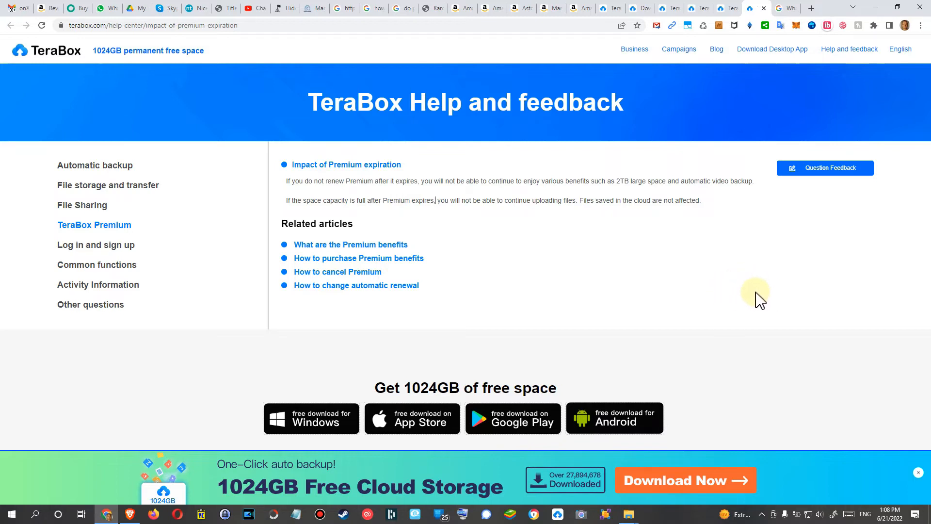
mouse_move(762, 292)
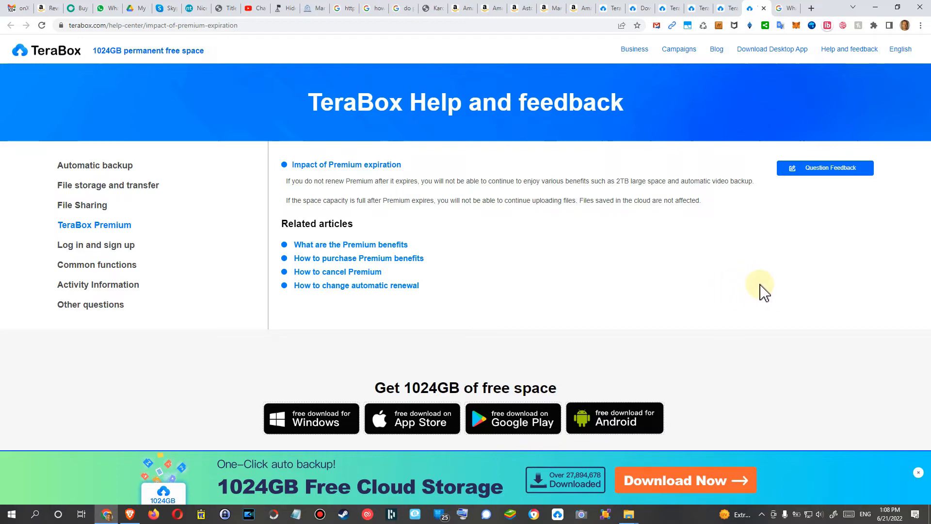
mouse_move(737, 296)
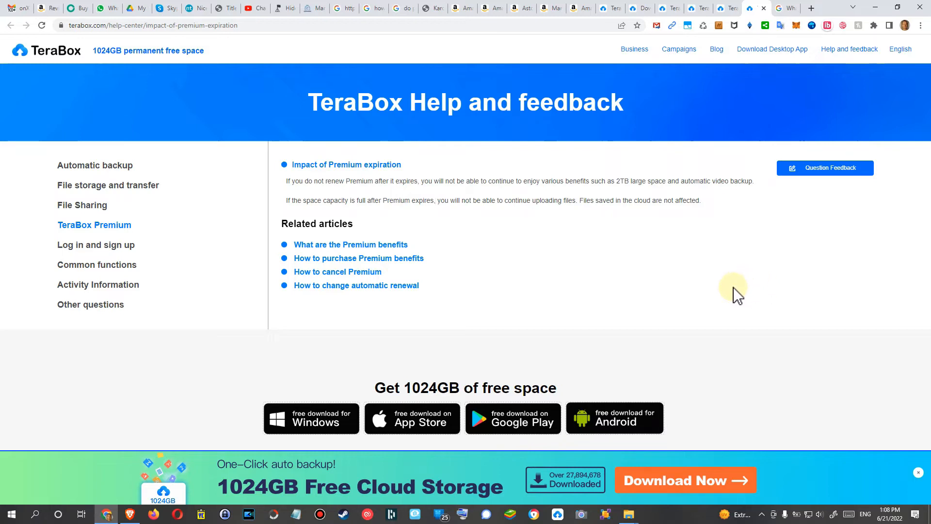
mouse_move(562, 318)
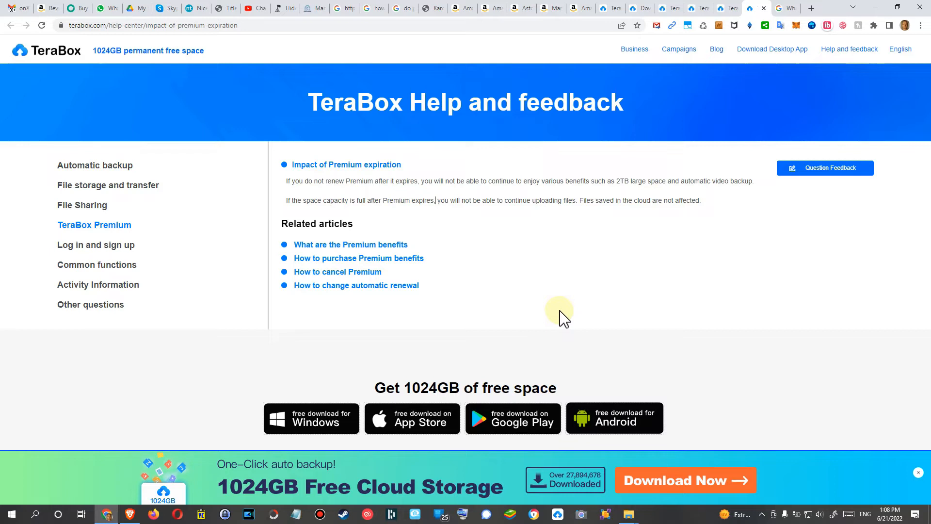
mouse_move(605, 296)
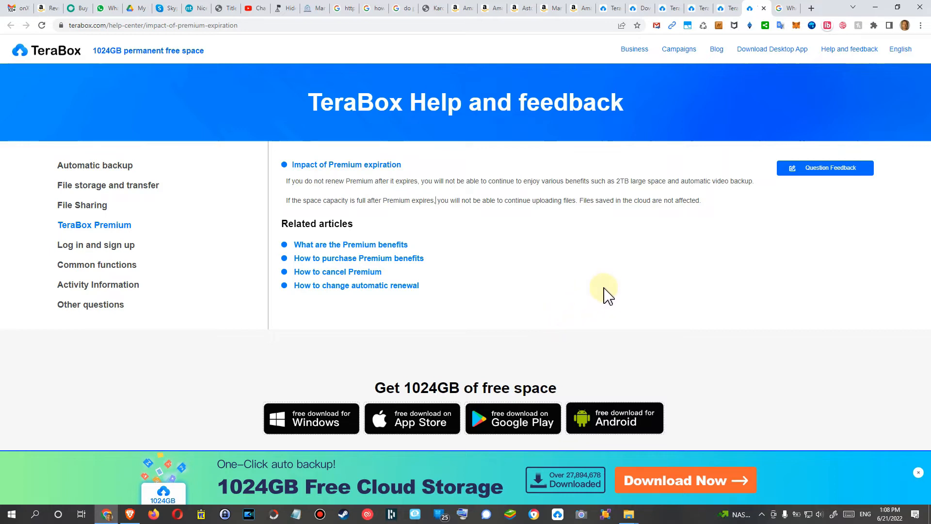
mouse_move(645, 300)
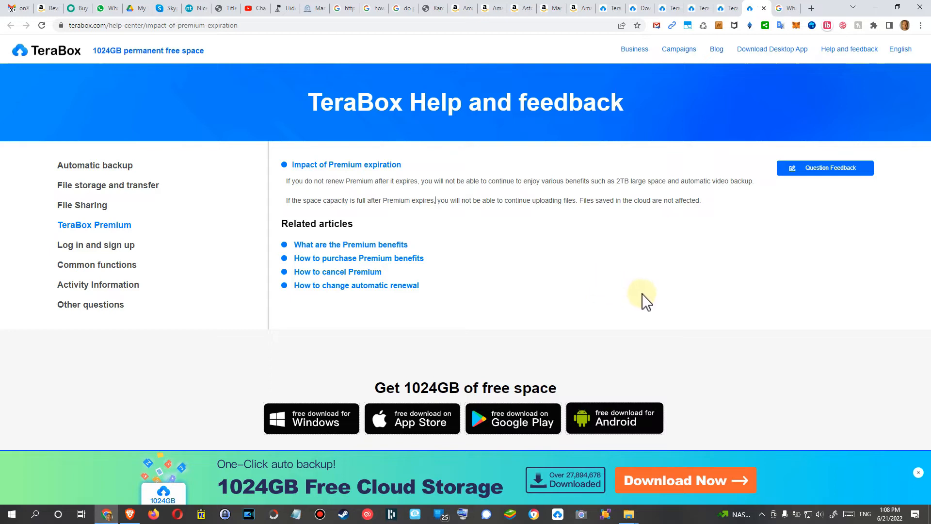
mouse_move(291, 189)
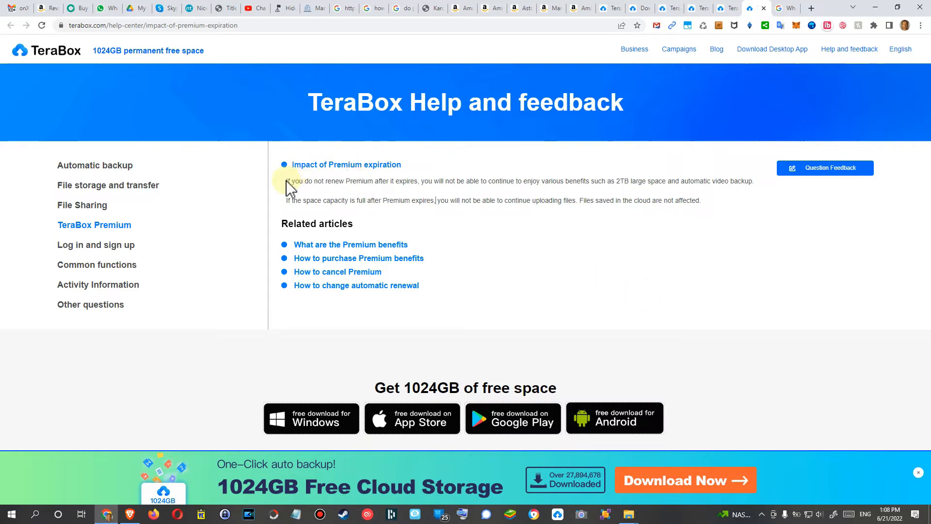
Step: Select the article text from lost benefits through the sentence about cloud files being unaffected
drag(287, 180, 700, 199)
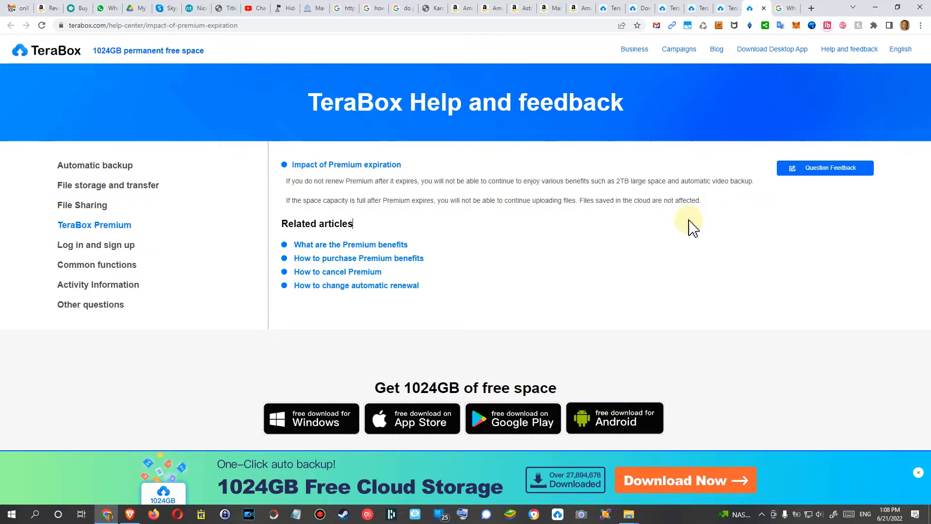
mouse_move(620, 226)
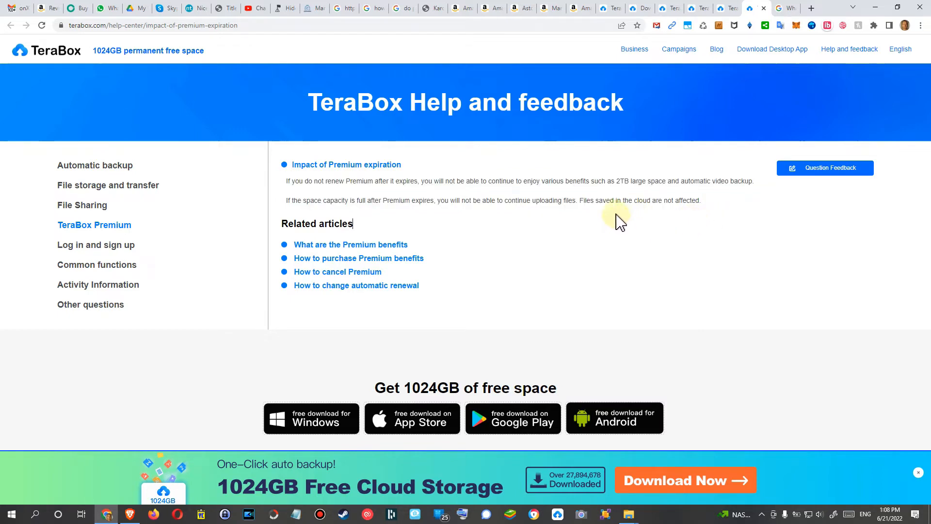
mouse_move(552, 213)
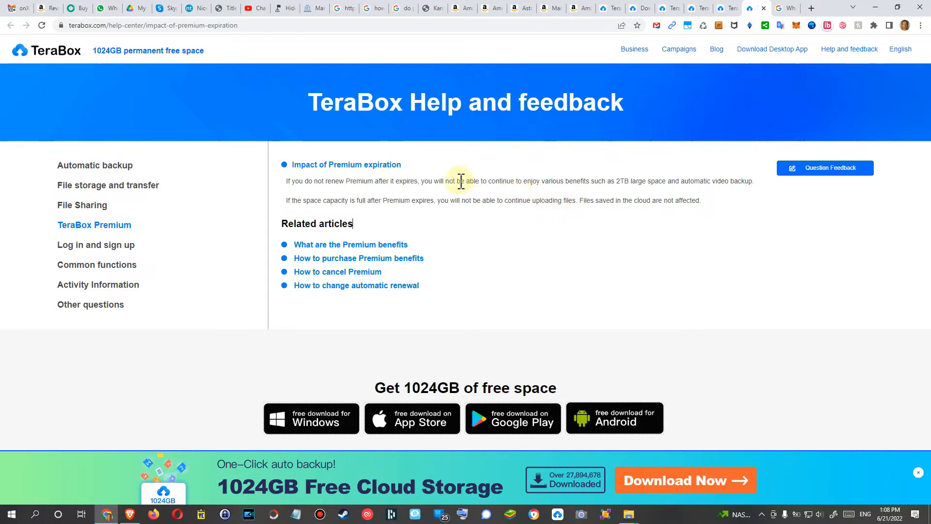
mouse_move(581, 202)
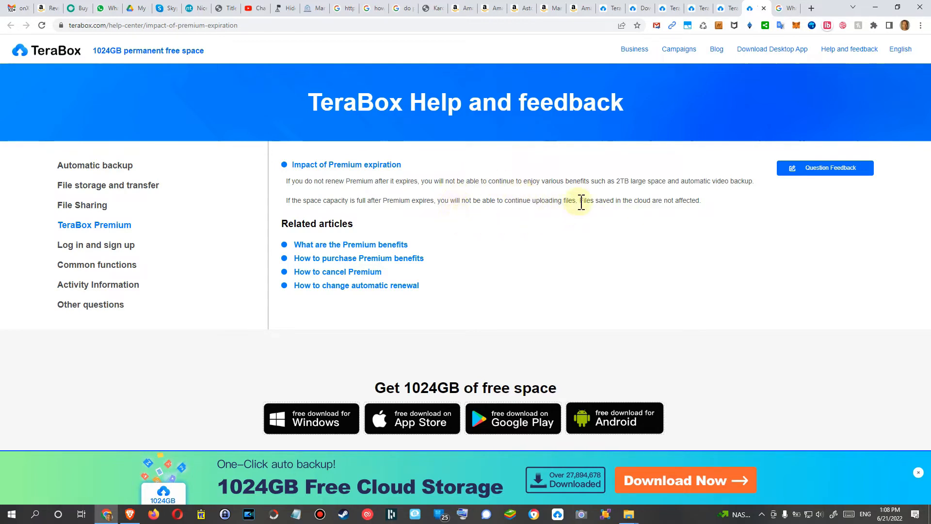
drag(579, 200, 699, 199)
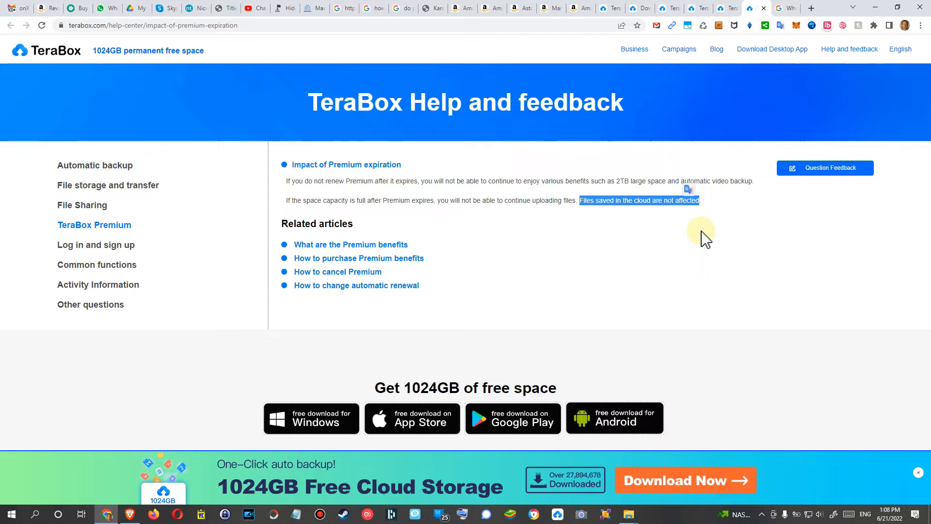
mouse_move(671, 248)
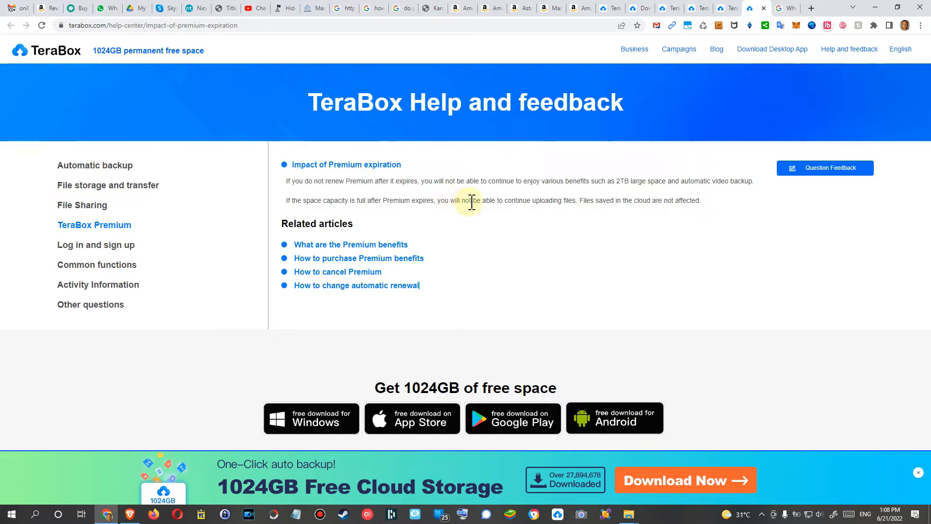
mouse_move(485, 224)
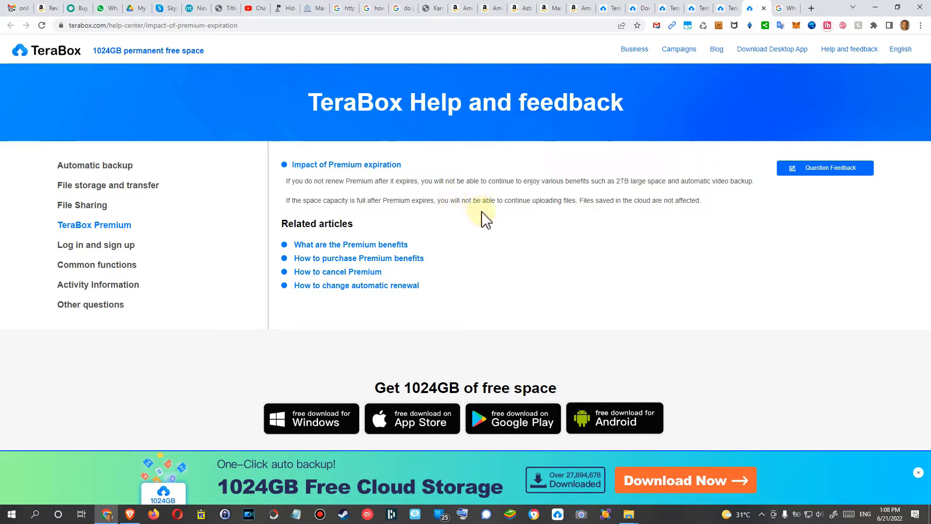
mouse_move(520, 250)
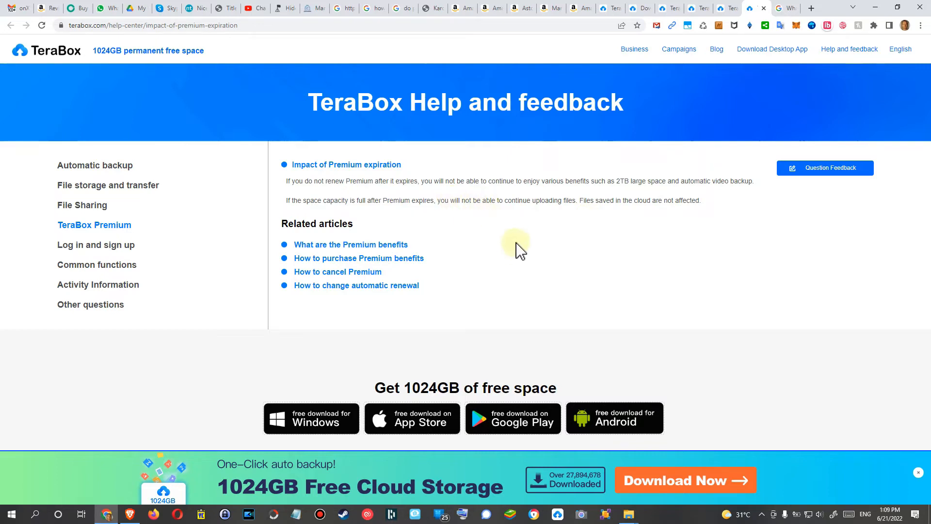
mouse_move(464, 218)
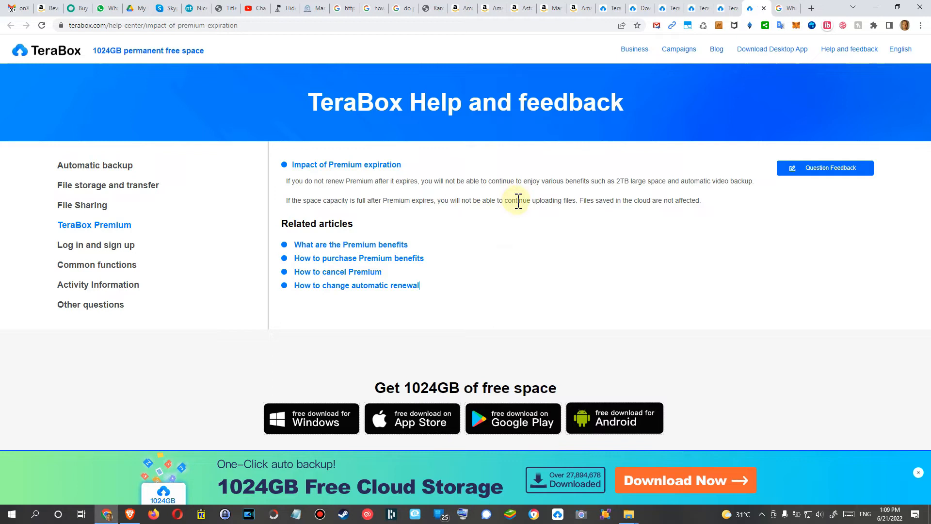
drag(504, 200, 573, 200)
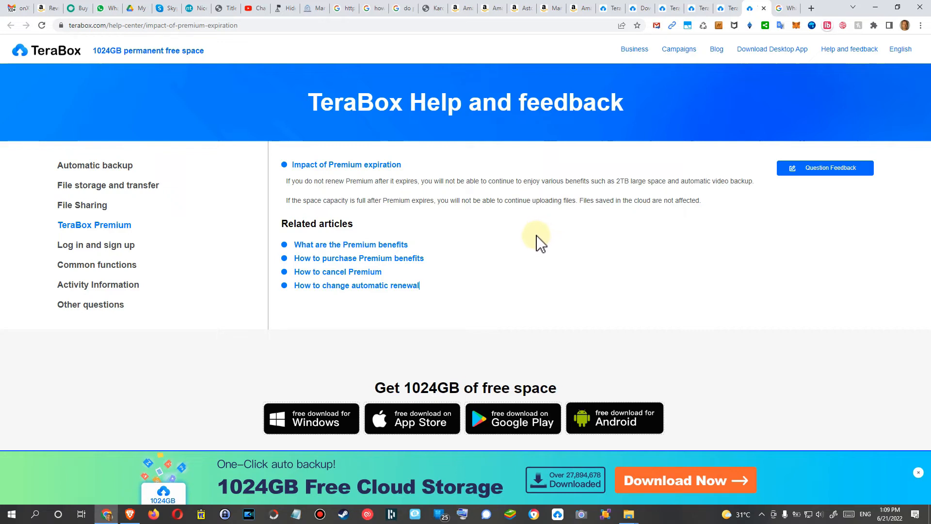
mouse_move(535, 240)
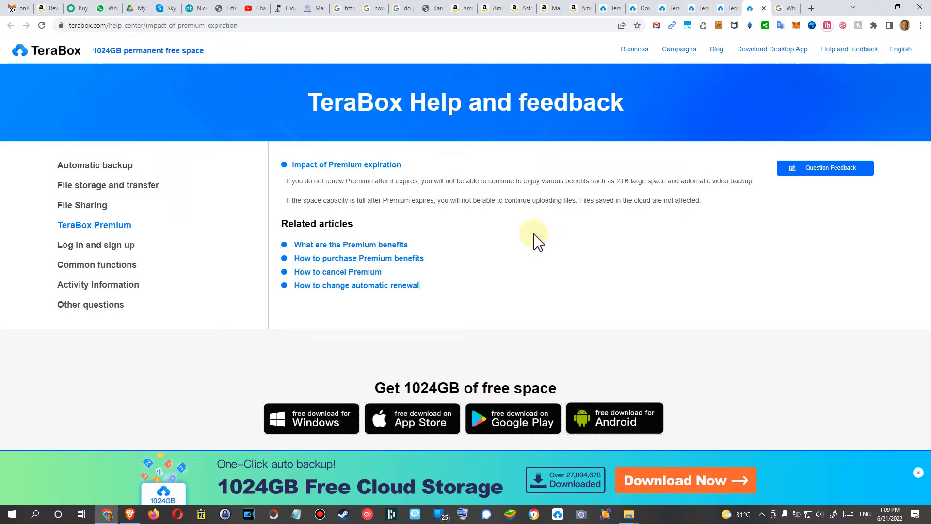
mouse_move(536, 232)
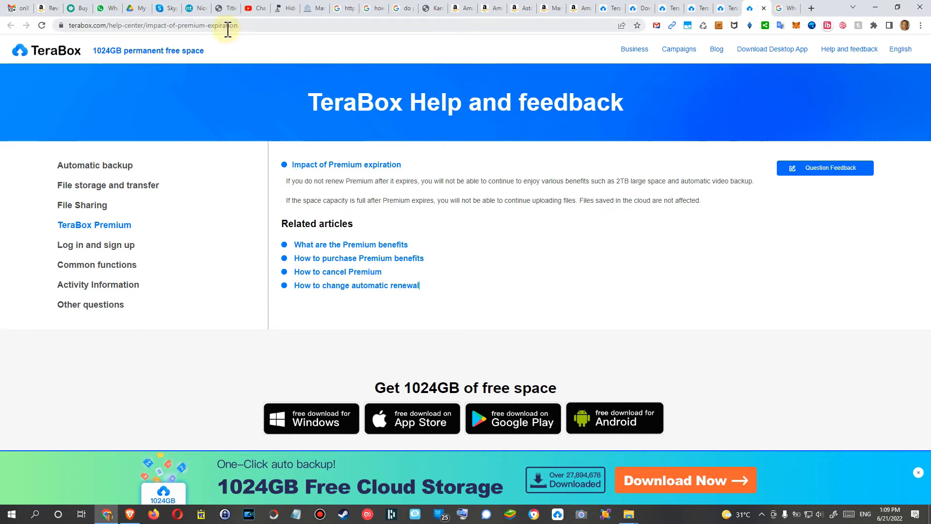
mouse_move(657, 292)
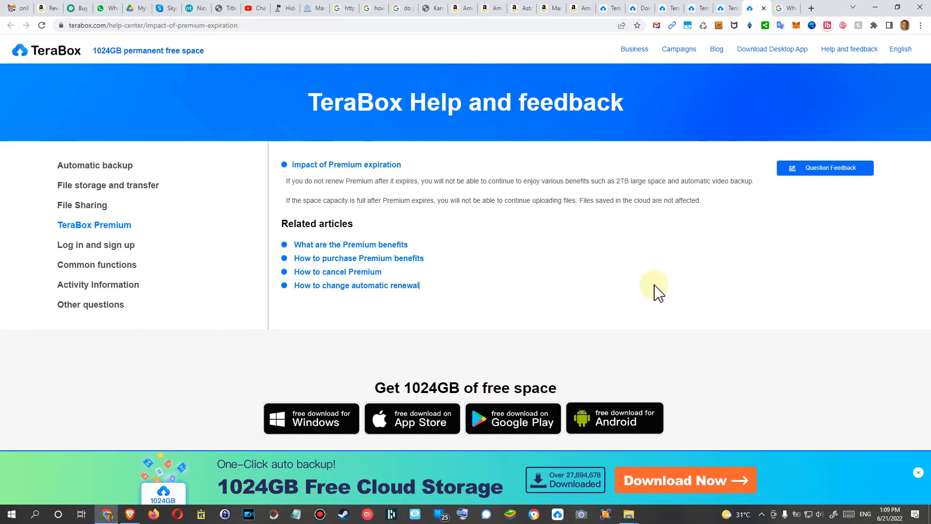
mouse_move(683, 303)
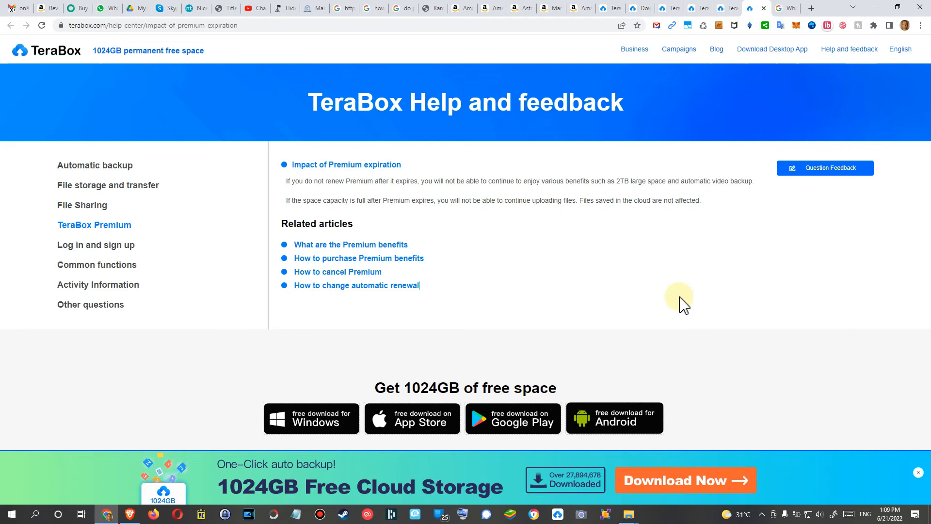
mouse_move(695, 284)
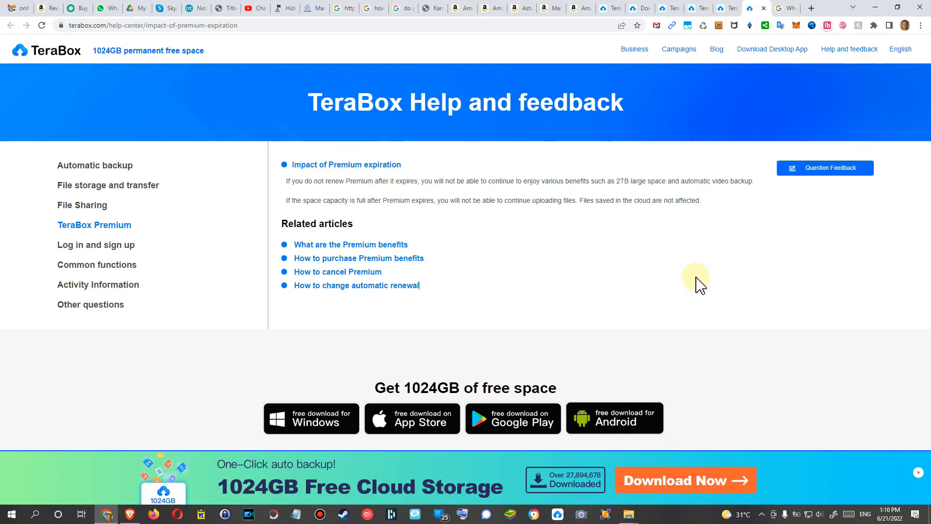
mouse_move(670, 252)
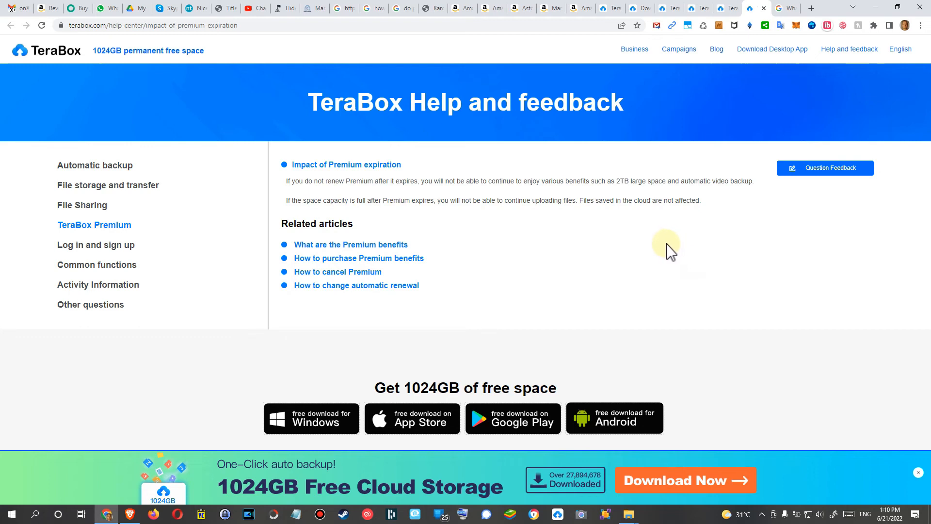
mouse_move(567, 217)
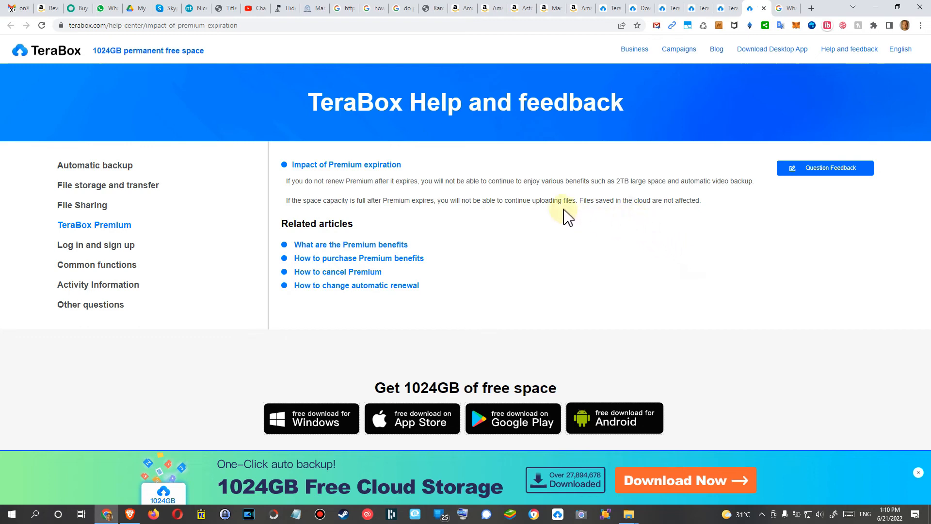
mouse_move(536, 229)
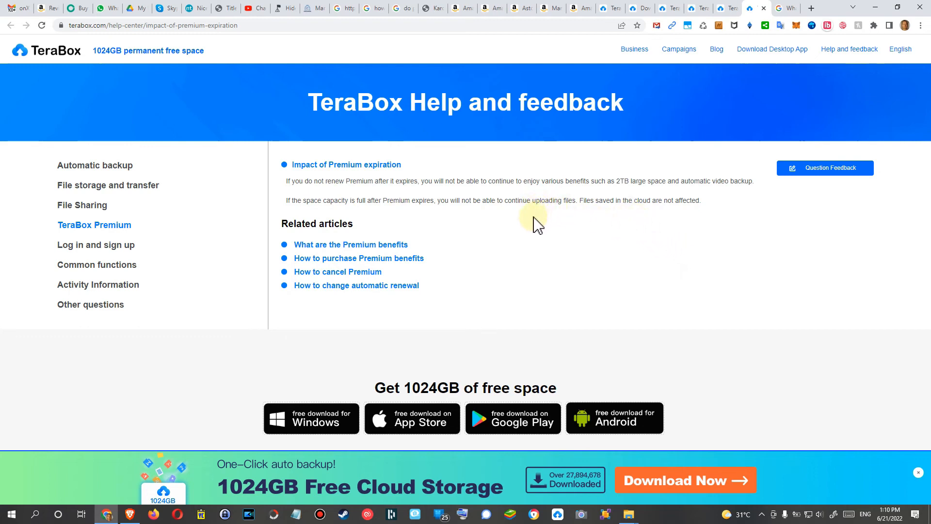
mouse_move(532, 269)
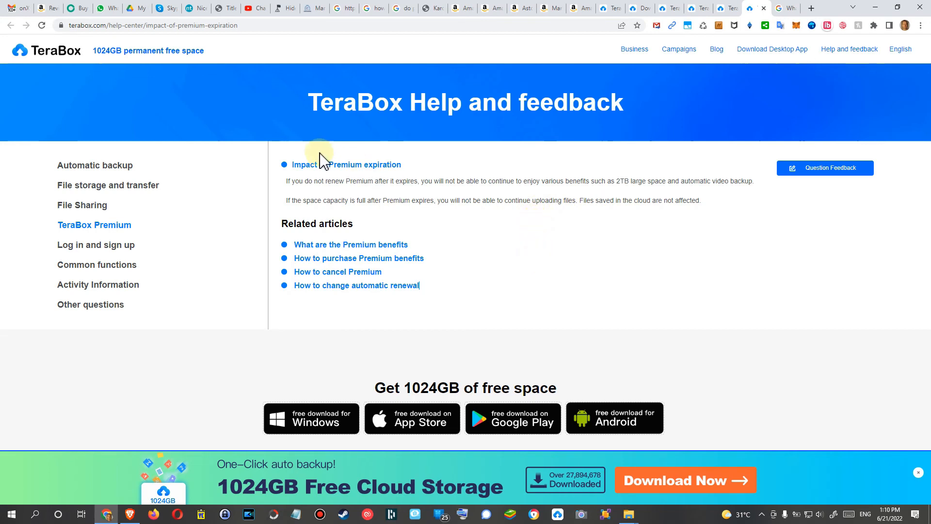
drag(319, 151, 699, 200)
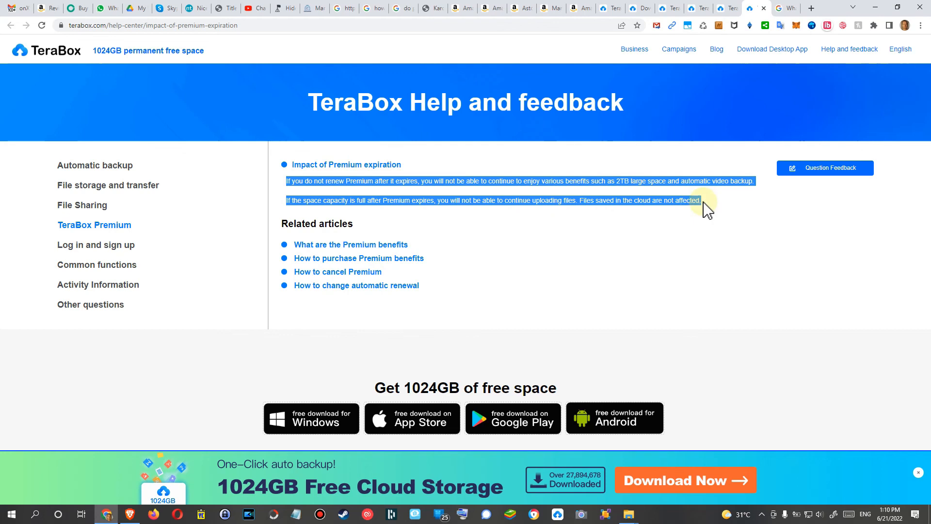